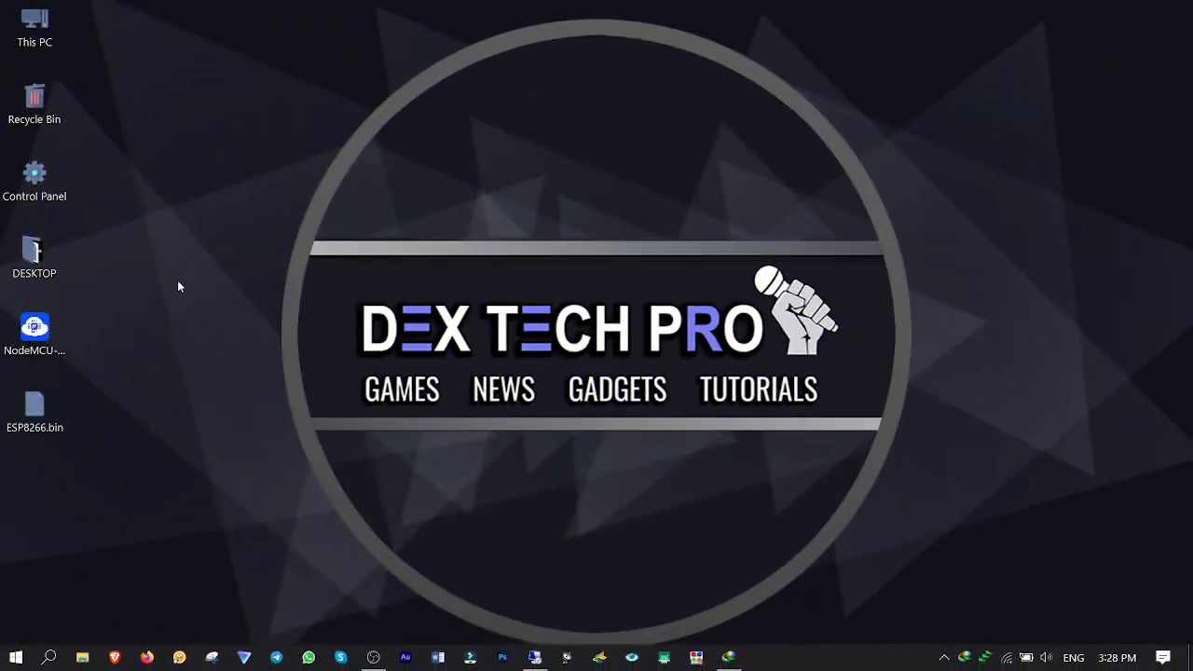
Step: Look up the board's serial port under Ports in Device Manager
left_click(35, 326)
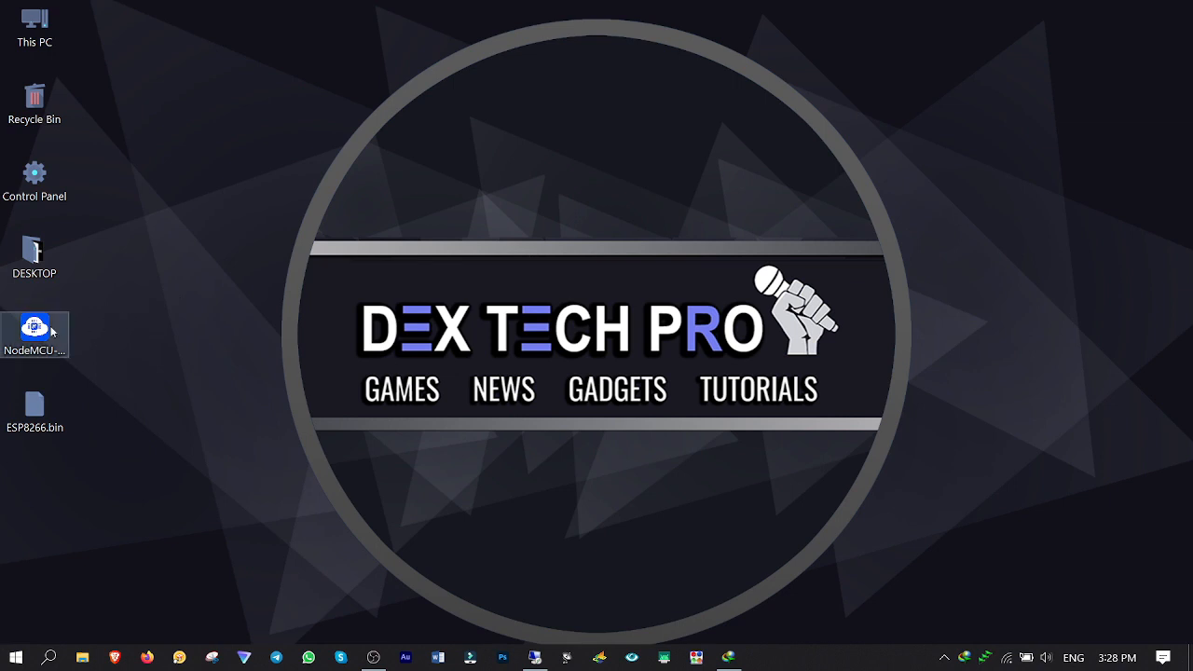
left_click(35, 410)
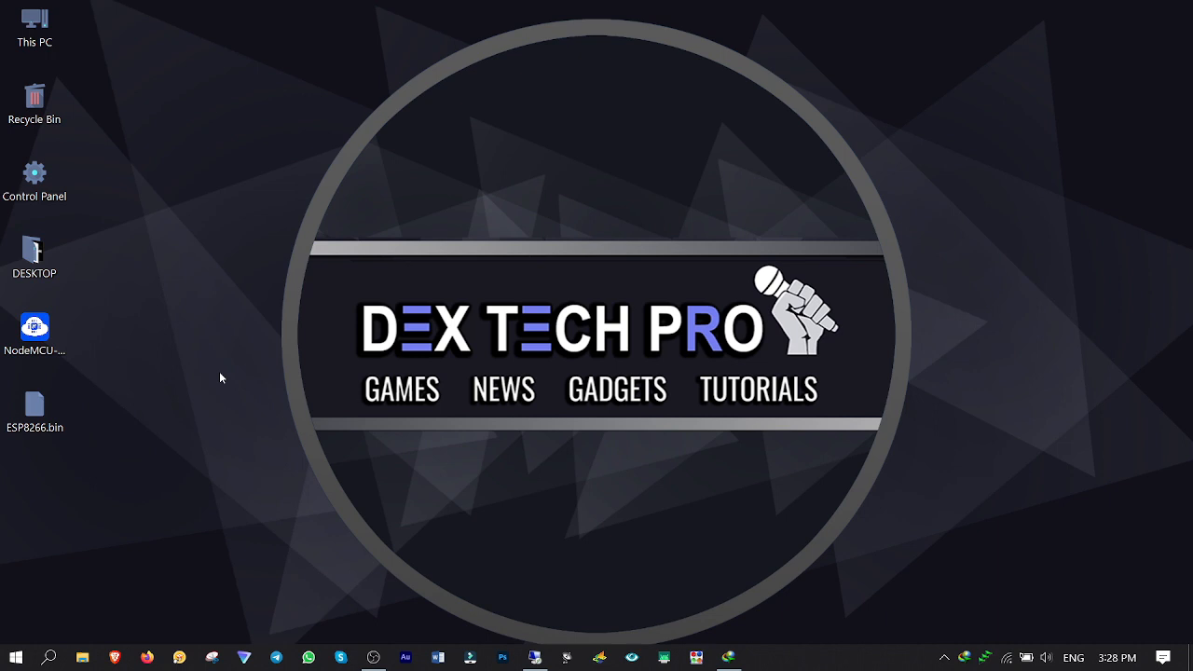
mouse_move(184, 344)
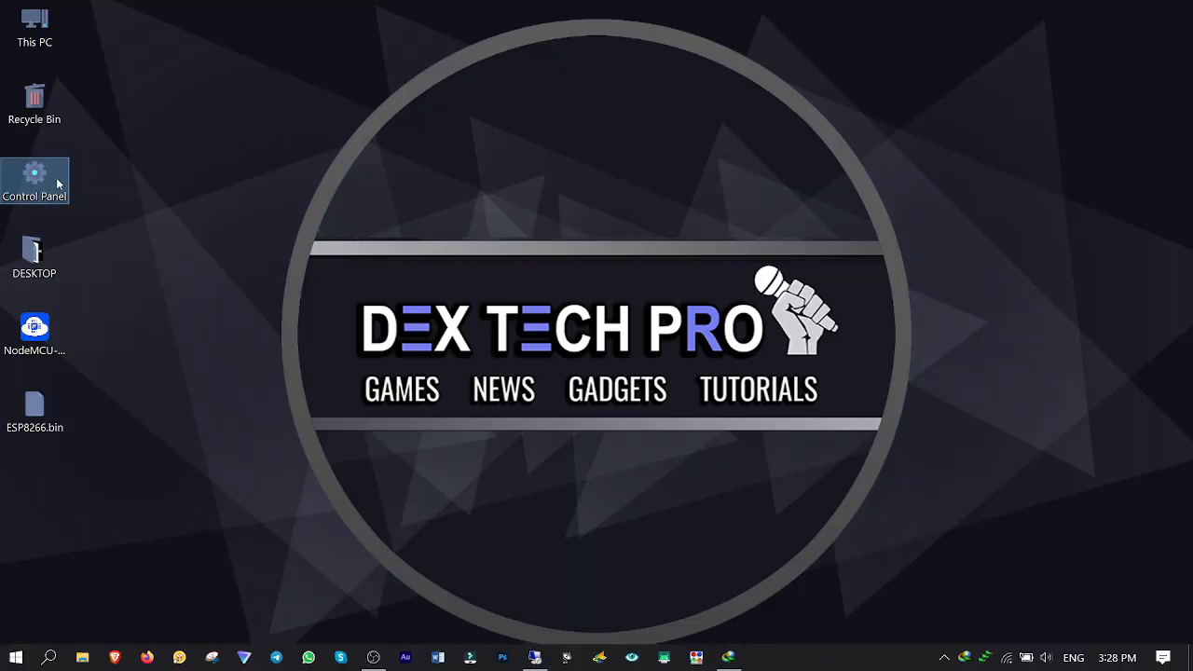
double_click(34, 173)
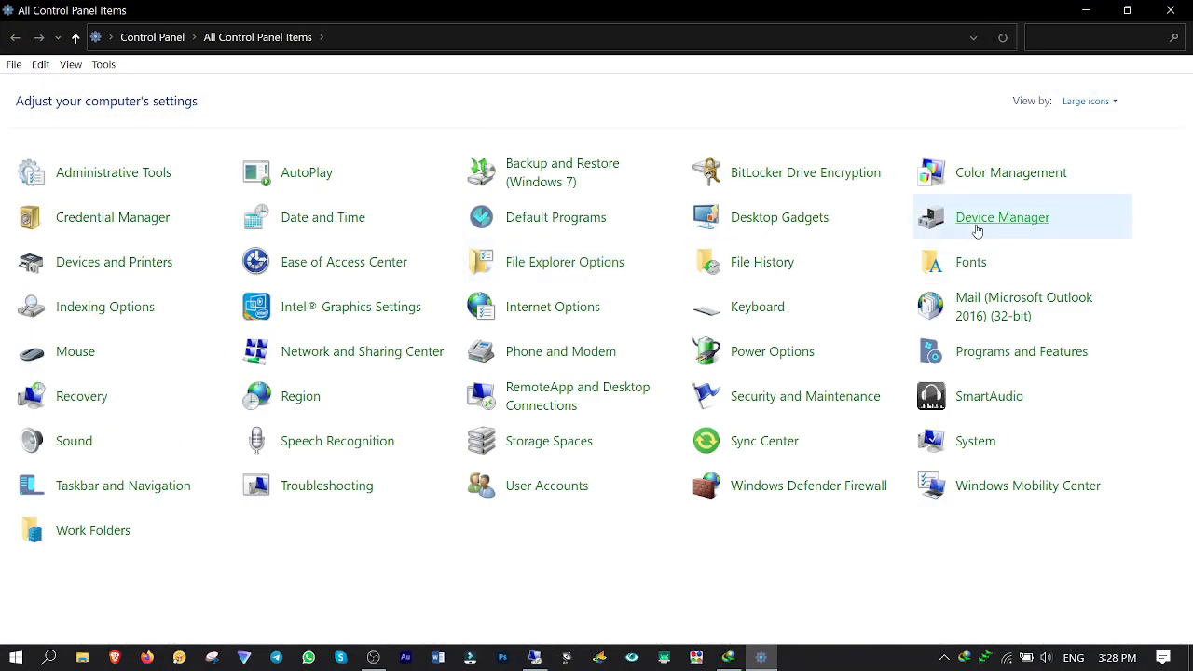
left_click(1002, 217)
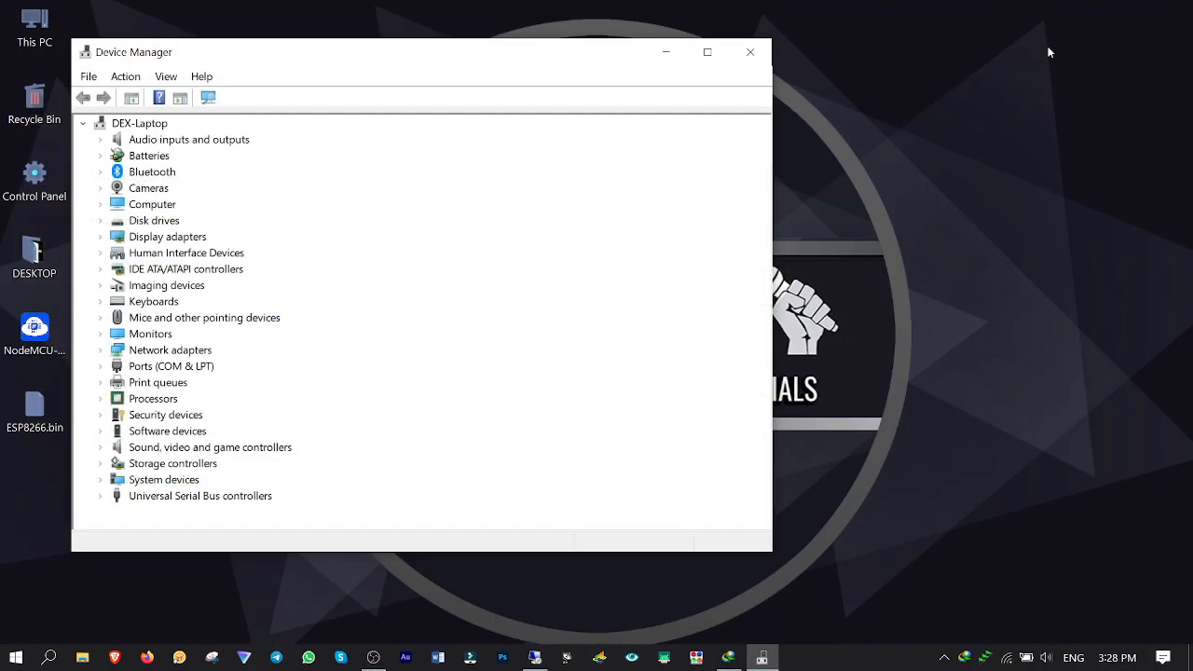
left_click(101, 365)
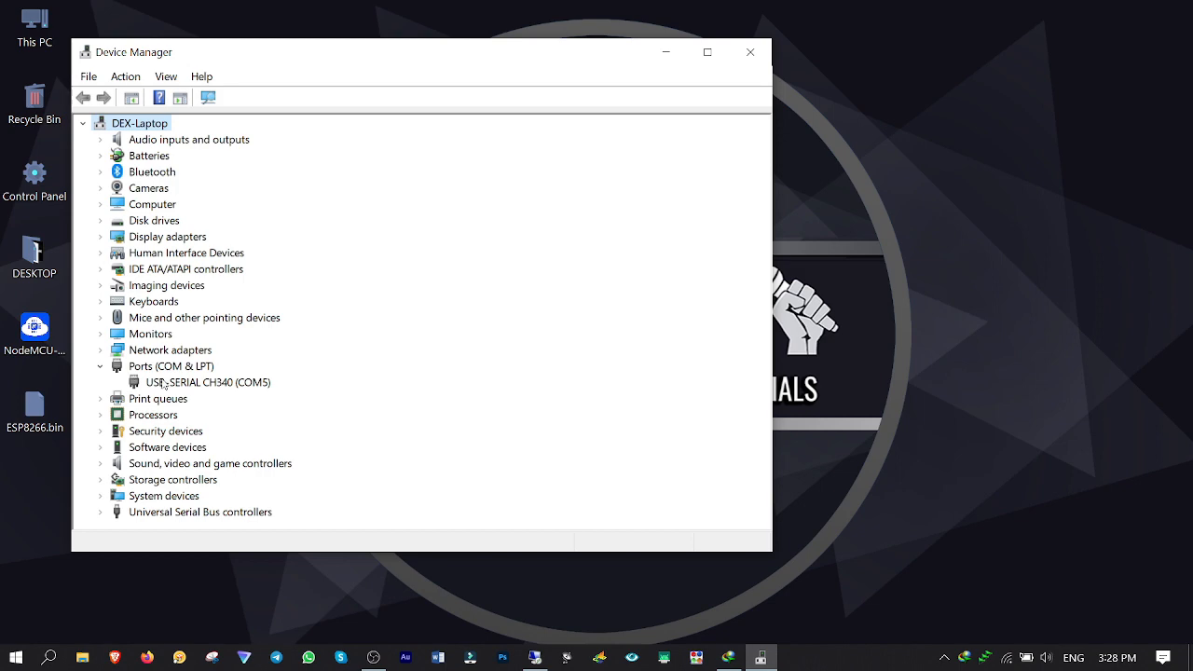
left_click(207, 382)
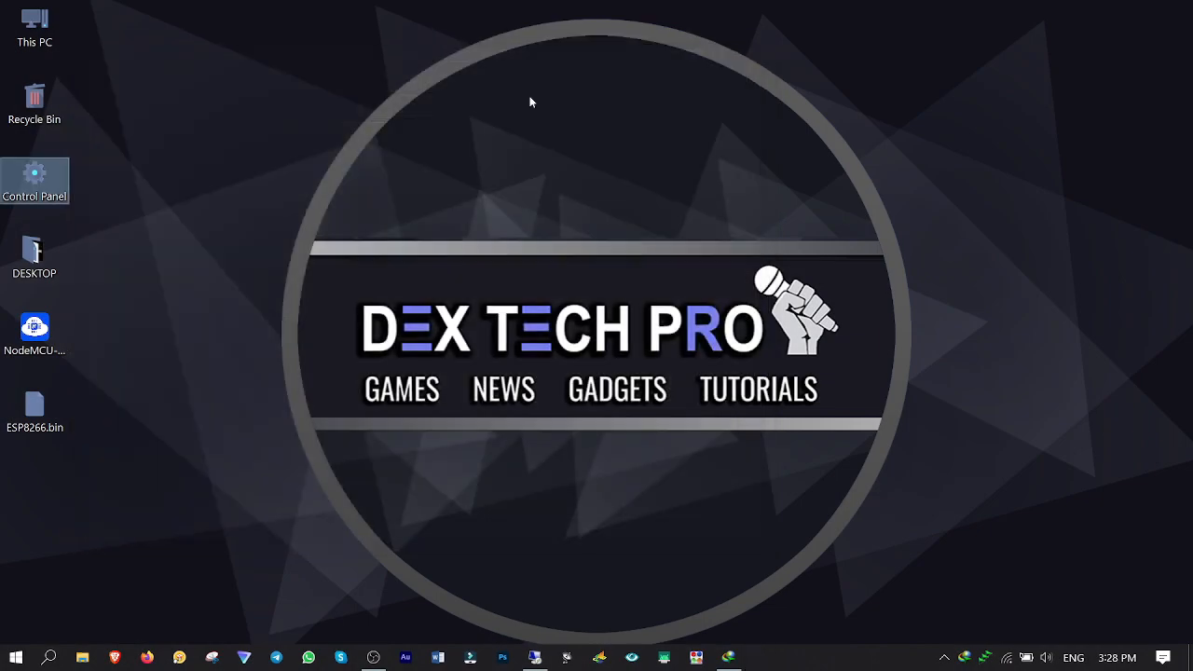
Step: Launch PyFlasher maximized with port COM5, firmware Desktop\ESP8266.bin, and erase flash set to wipe
left_click(34, 331)
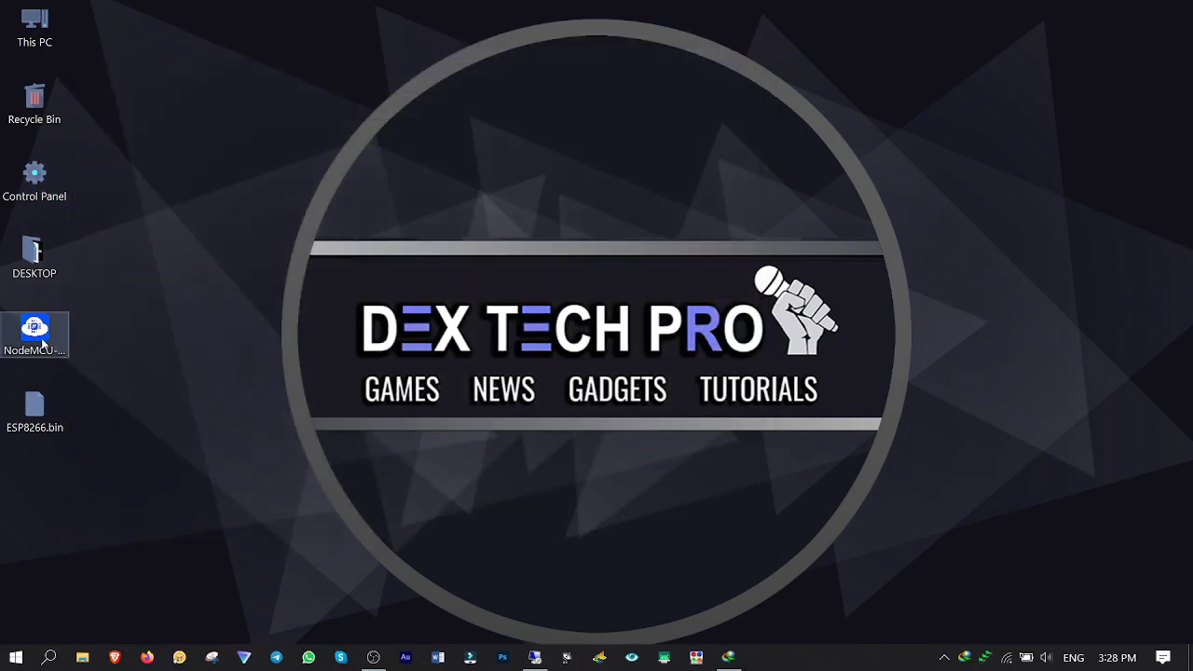
double_click(34, 327)
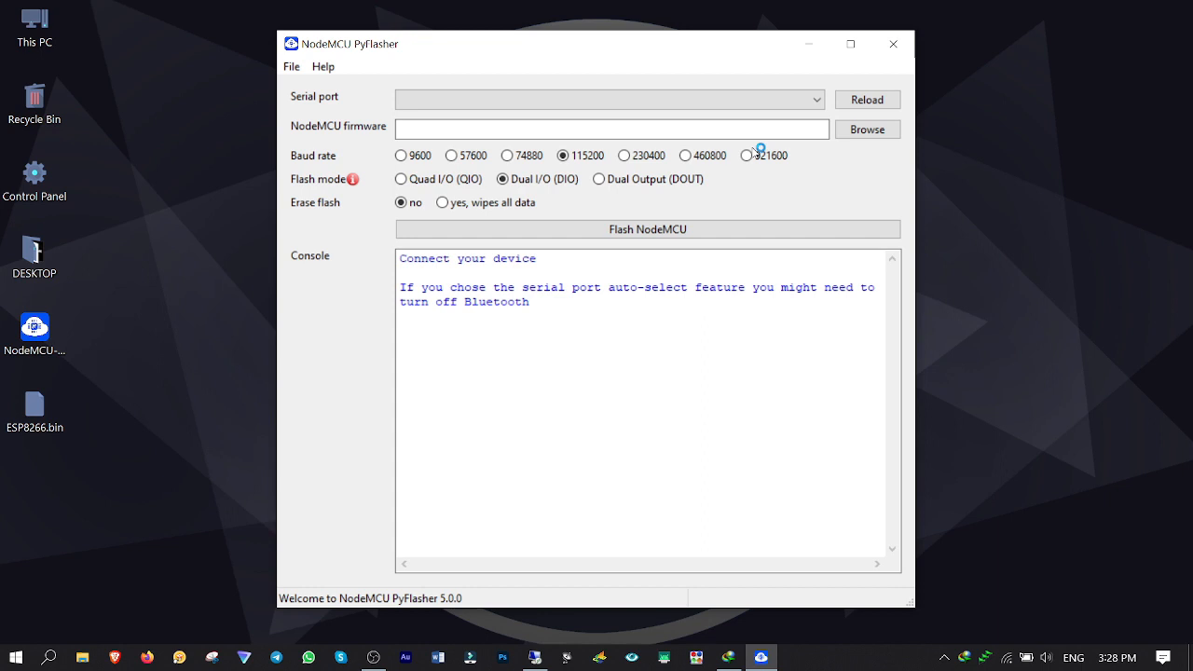
left_click(848, 44)
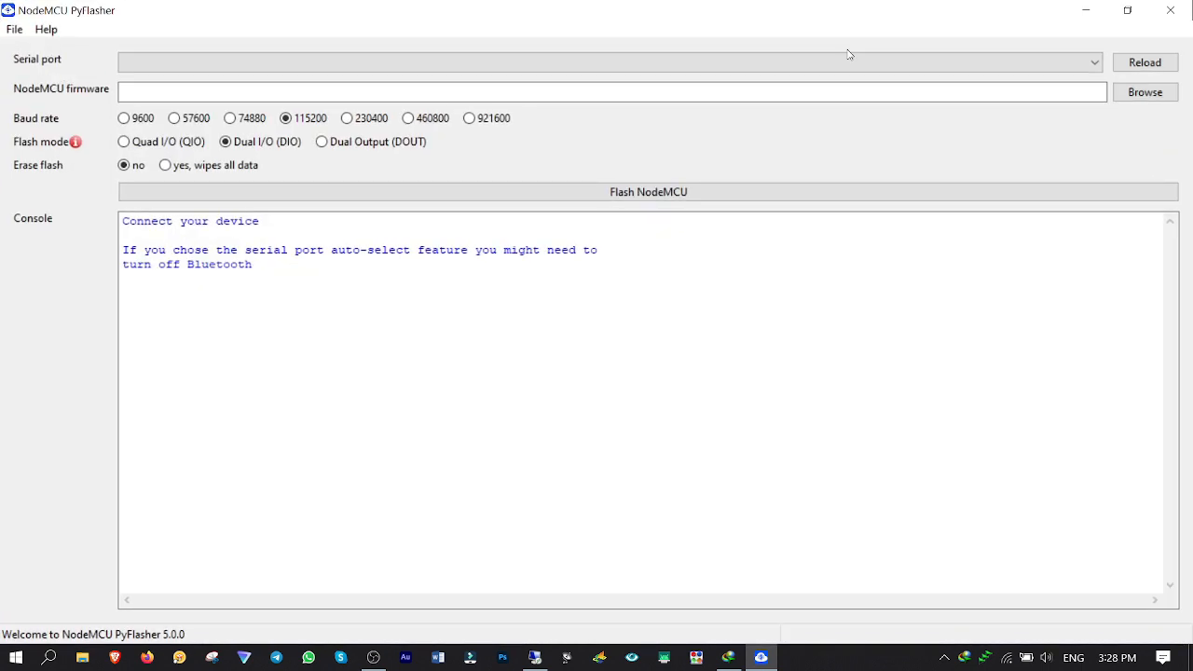
left_click(1094, 62)
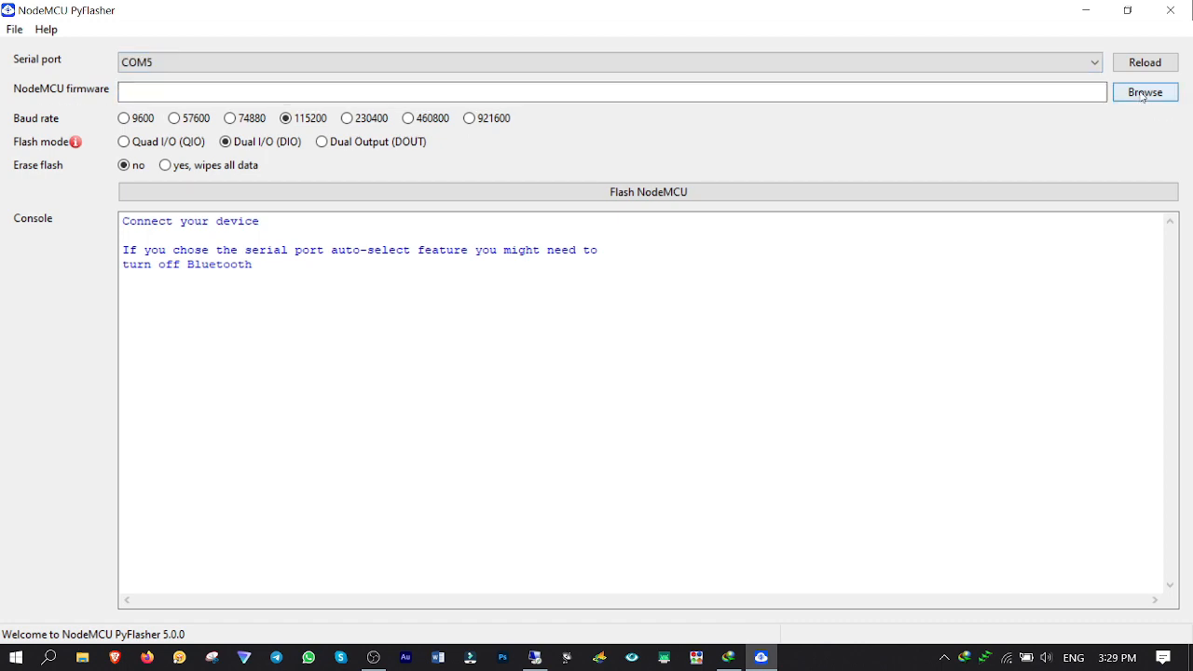
left_click(1144, 91)
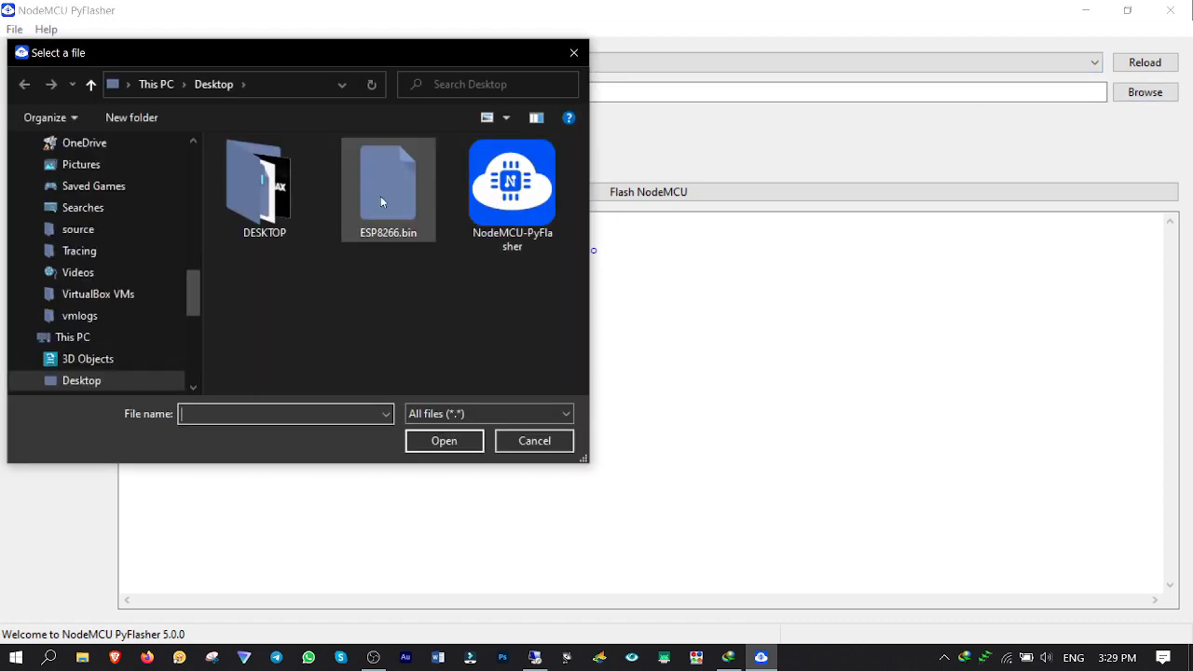
left_click(534, 440)
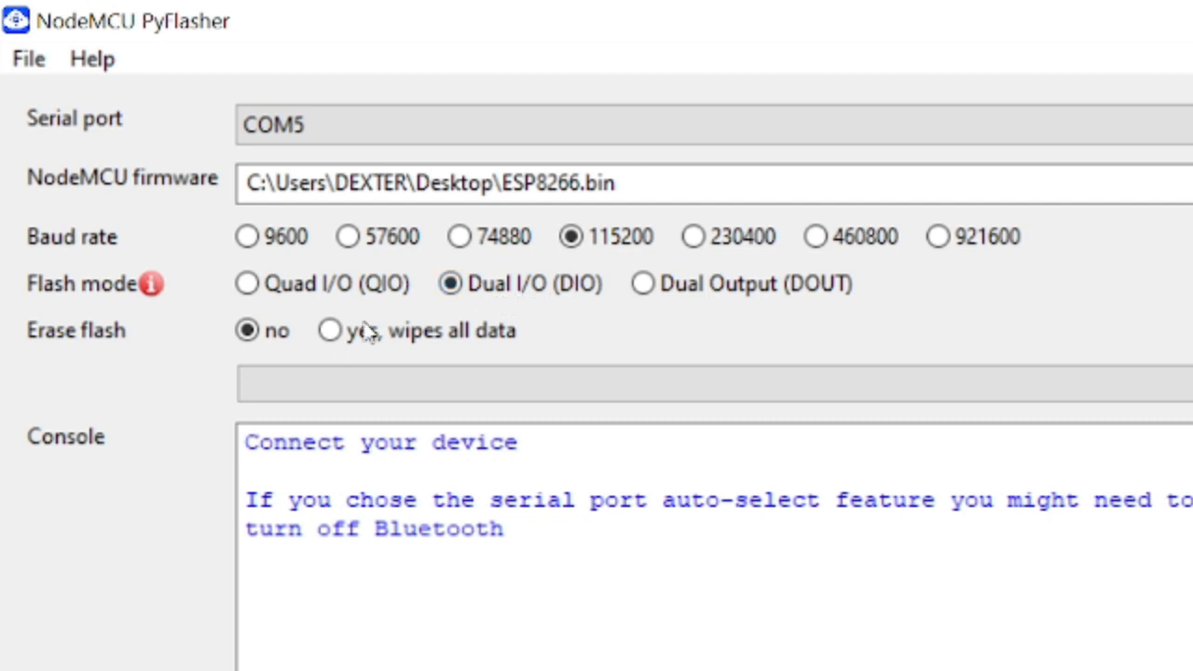
left_click(329, 330)
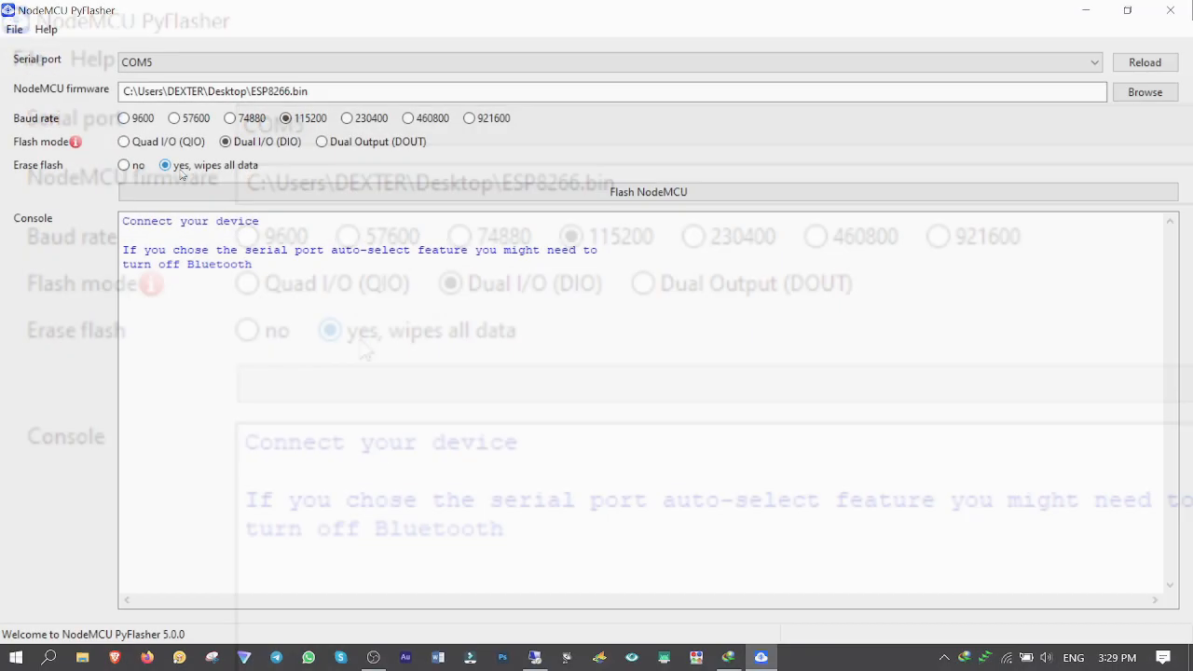
Step: Start Flash NodeMCU and wait for the firmware write to complete
left_click(648, 191)
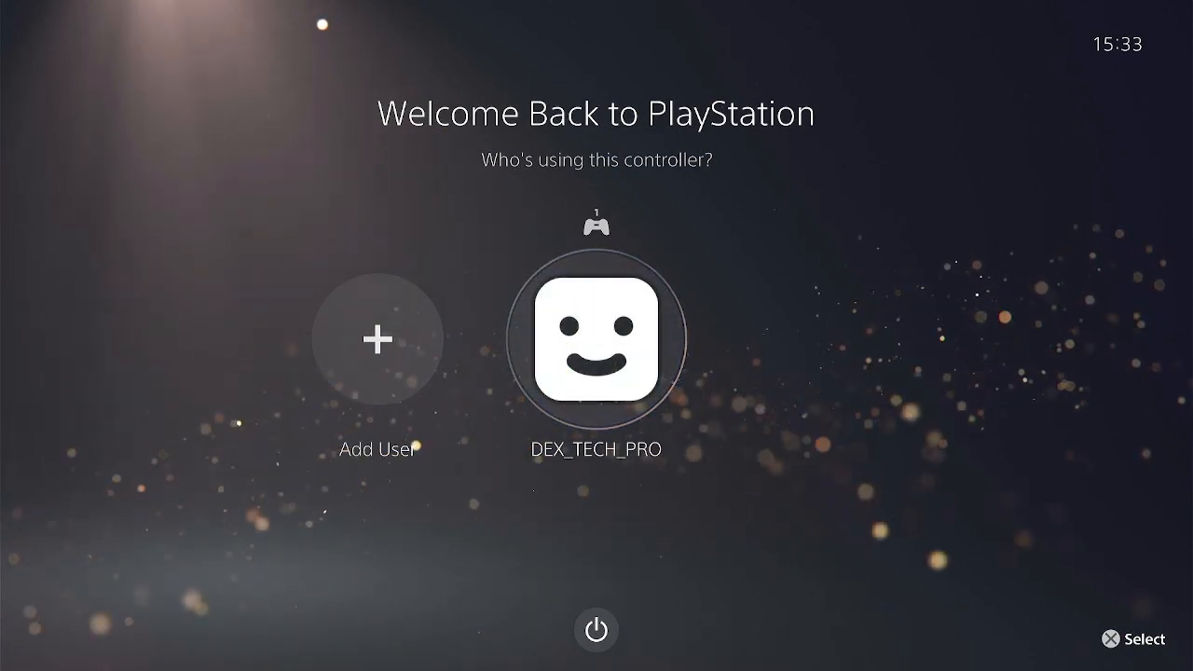
Step: Sign in, enable internet, join PS5_WEB_AP with its password, and dismiss the can't-connect warning
left_click(595, 337)
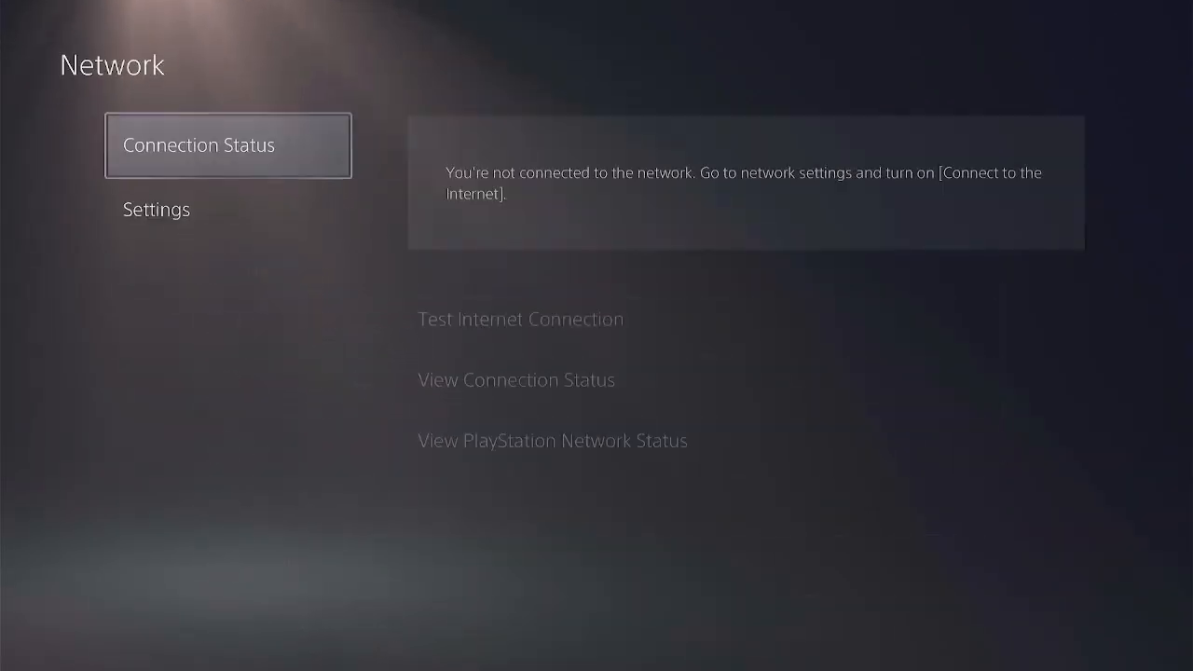
left_click(155, 209)
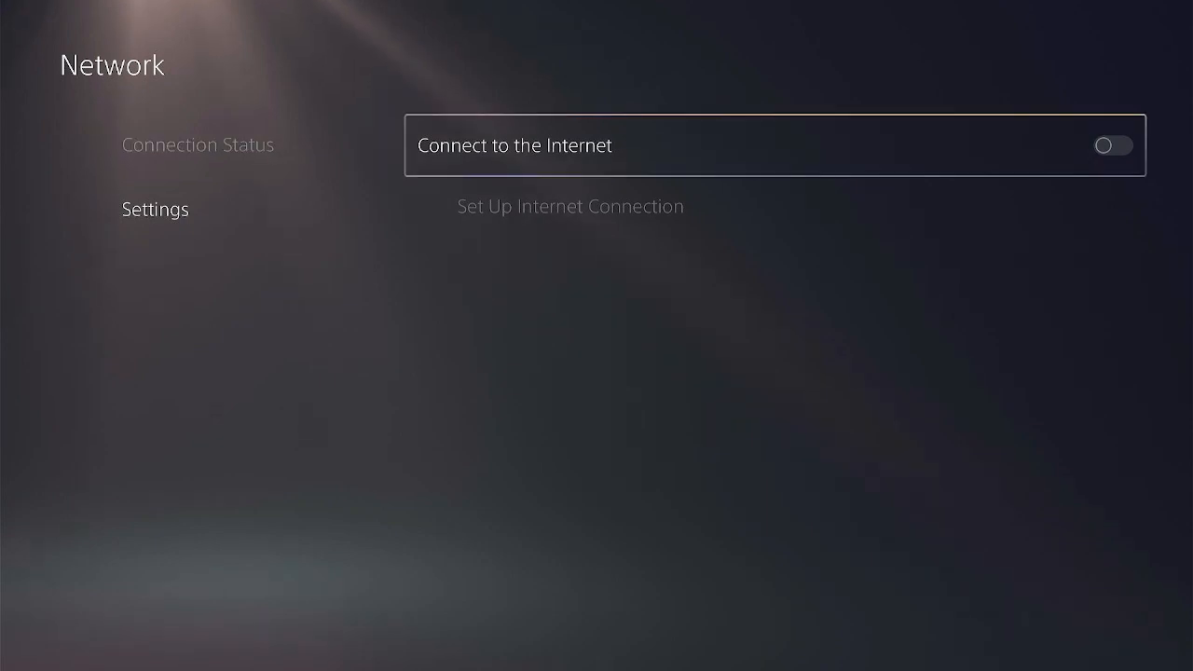
left_click(1110, 146)
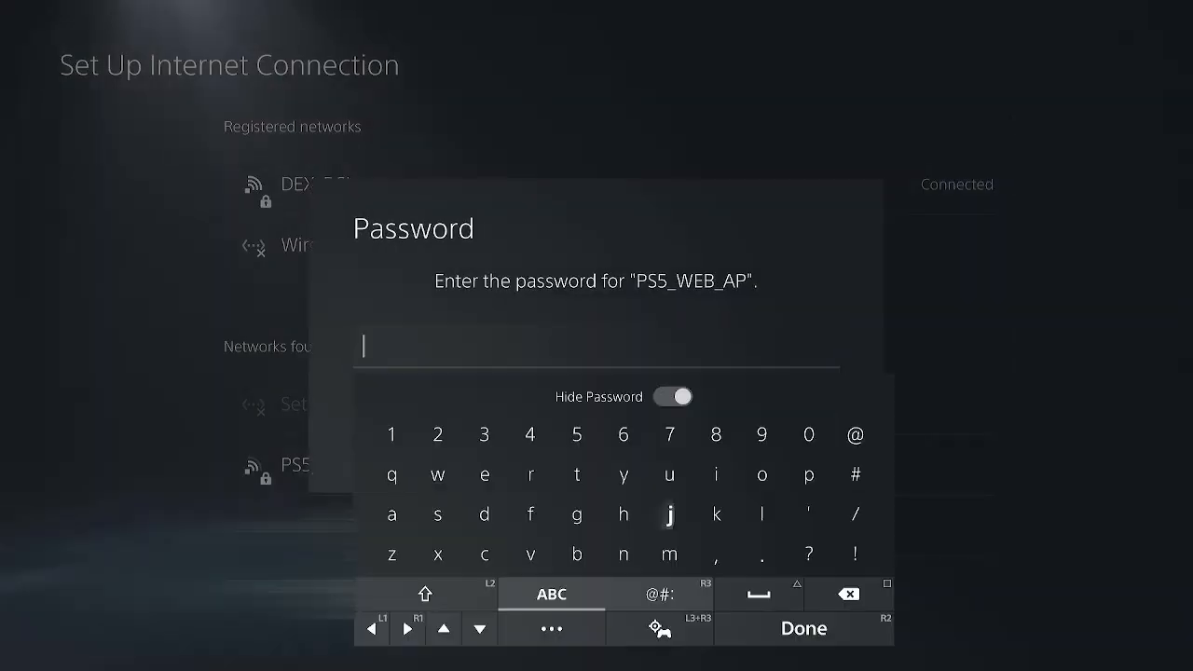
left_click(802, 627)
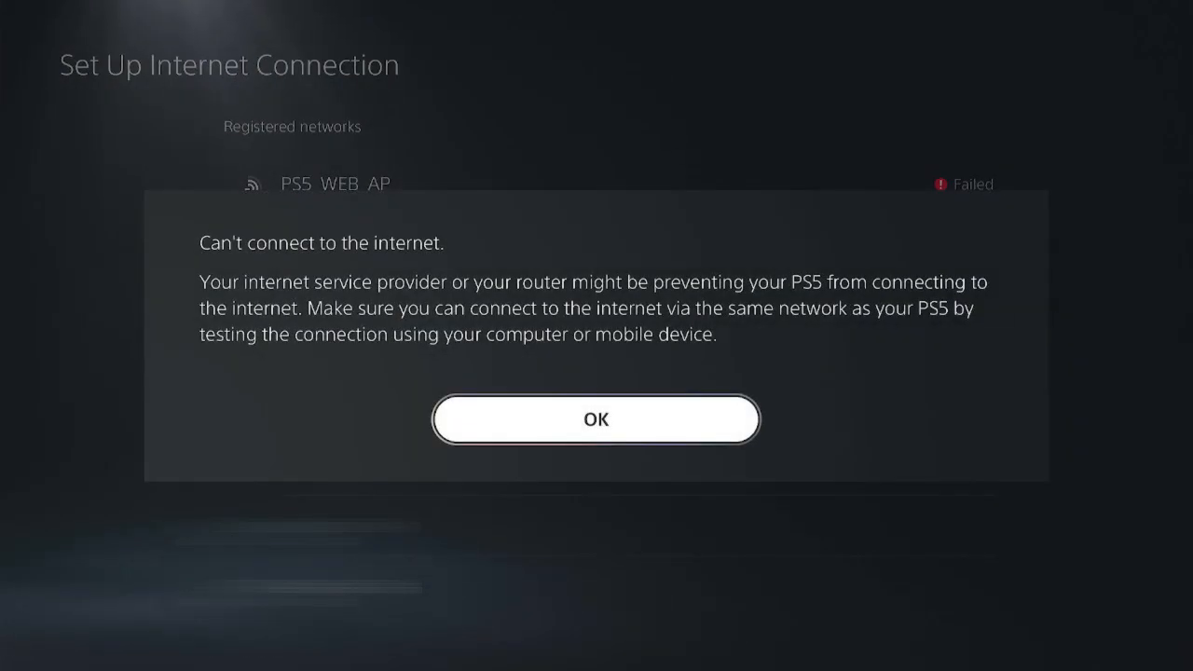
left_click(595, 418)
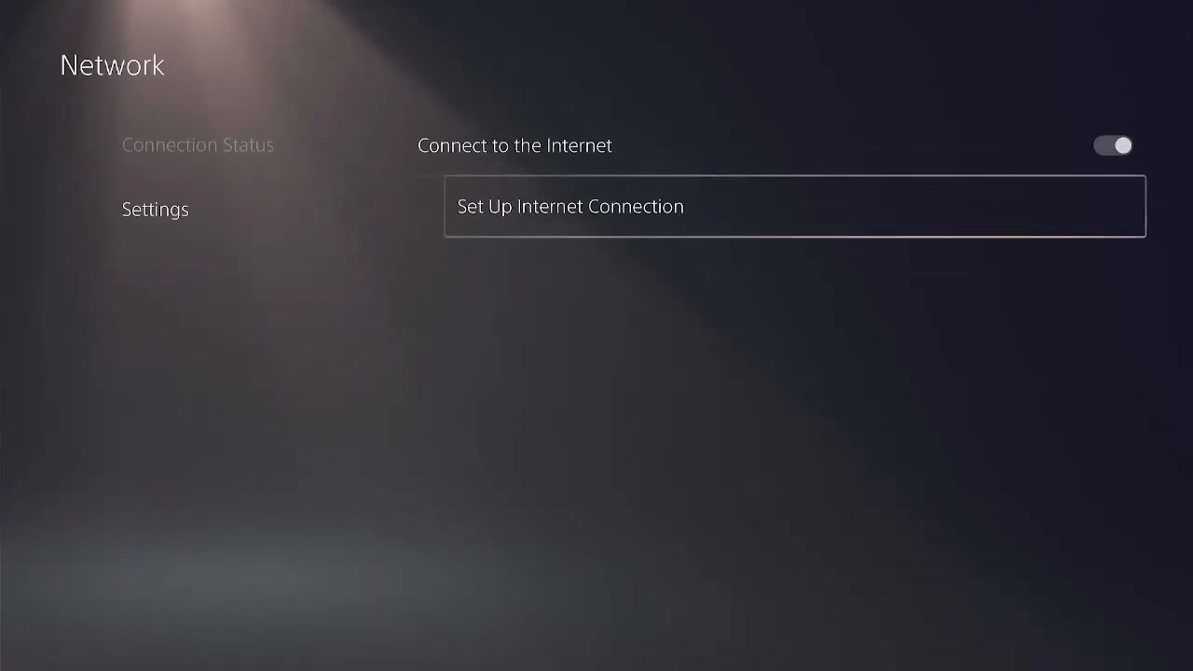
left_click(198, 144)
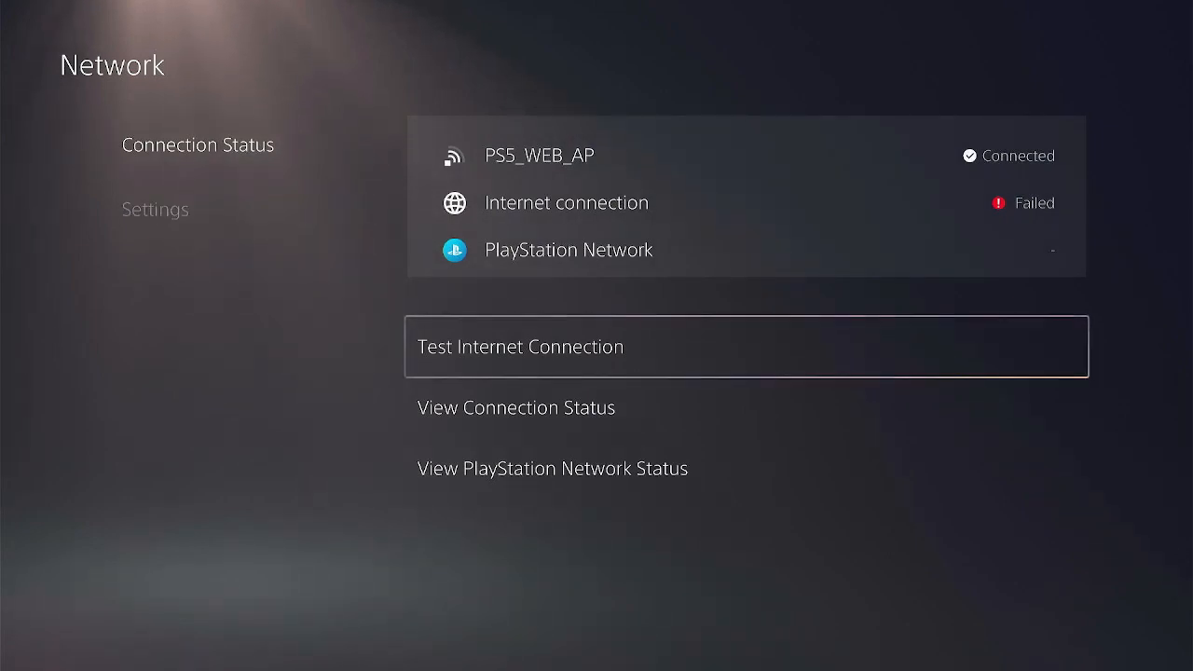
Step: Review connection details: IPv4 10.1.1.100, gateway and DNS 10.1.1.1, 94% signal
left_click(515, 407)
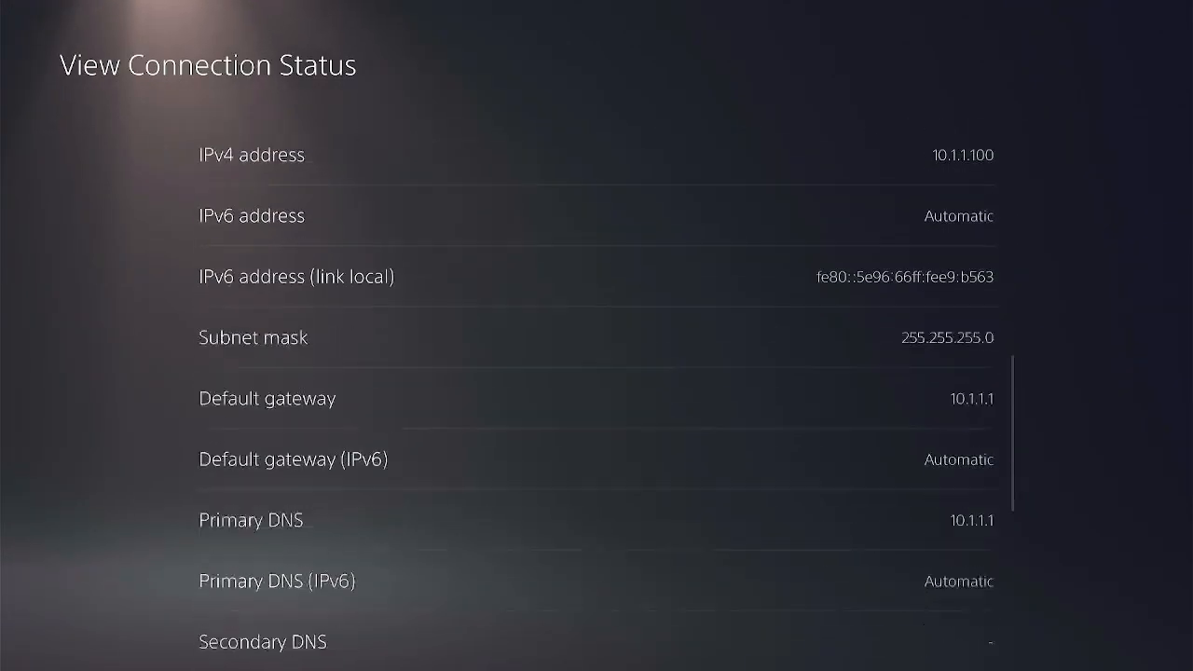
scroll("up", 3)
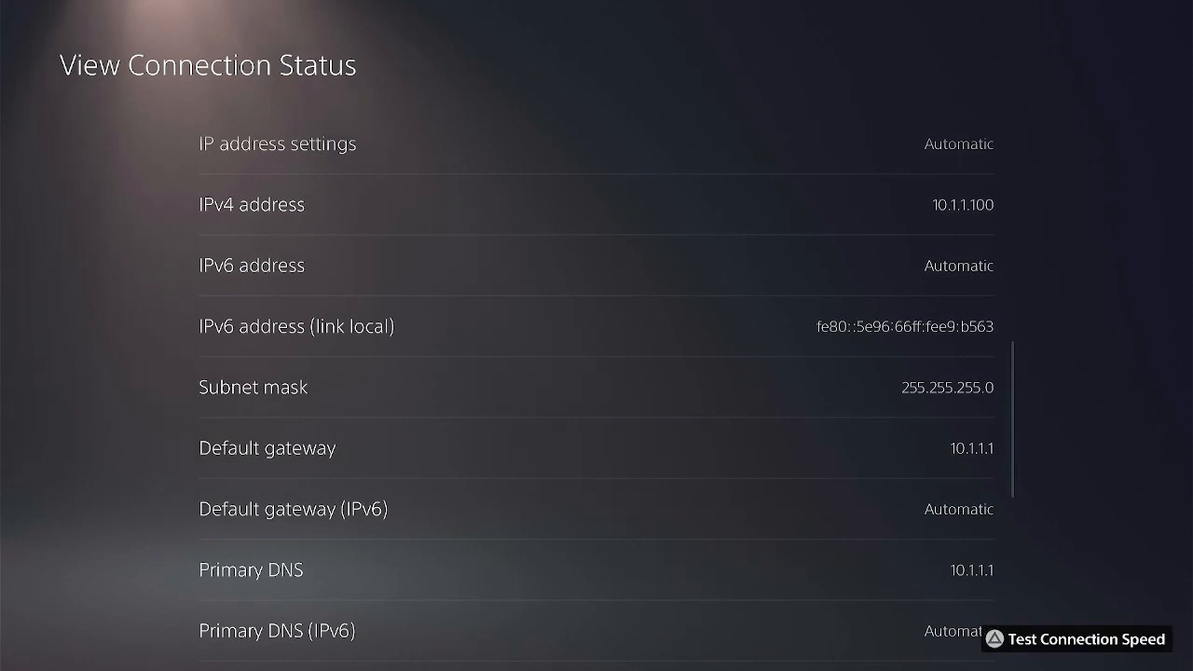
scroll("up", 3)
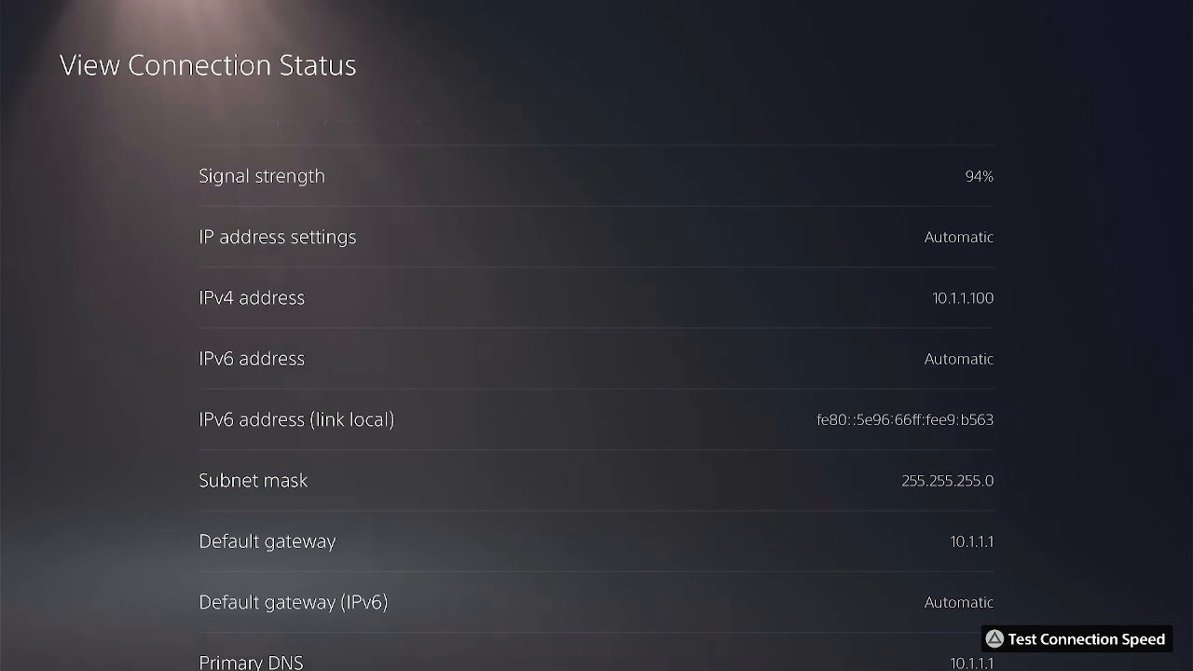
scroll("down", 3)
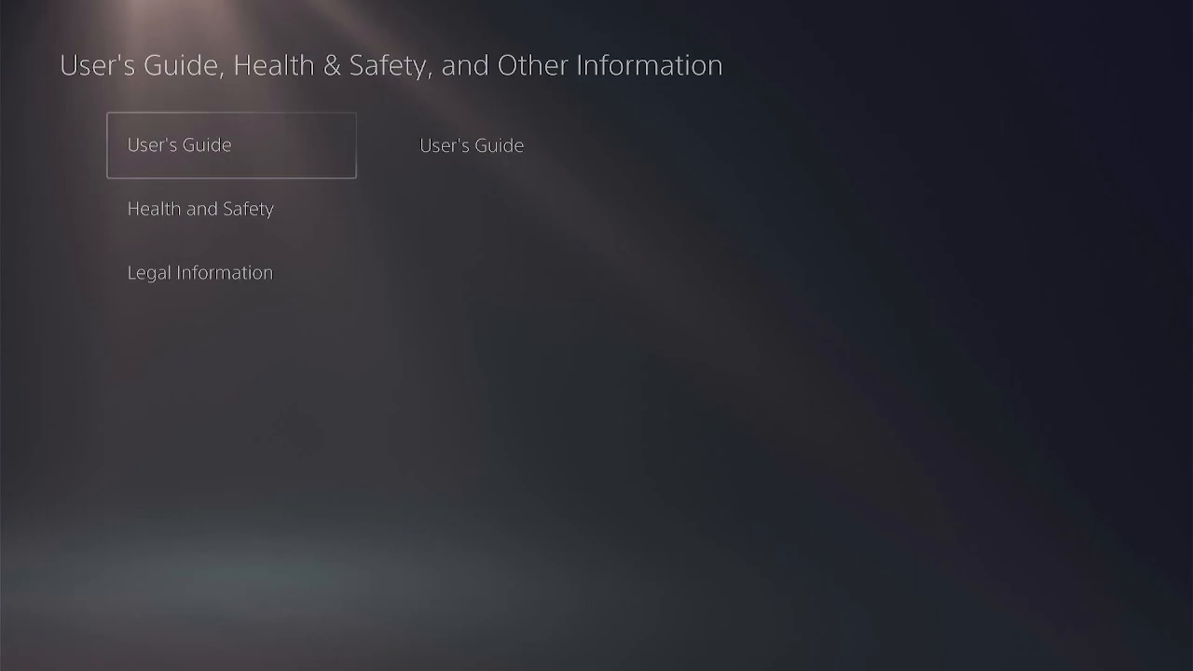
Step: Open User's Guide, accept the invalid certificate, and confirm the Ready? prompt
left_click(231, 144)
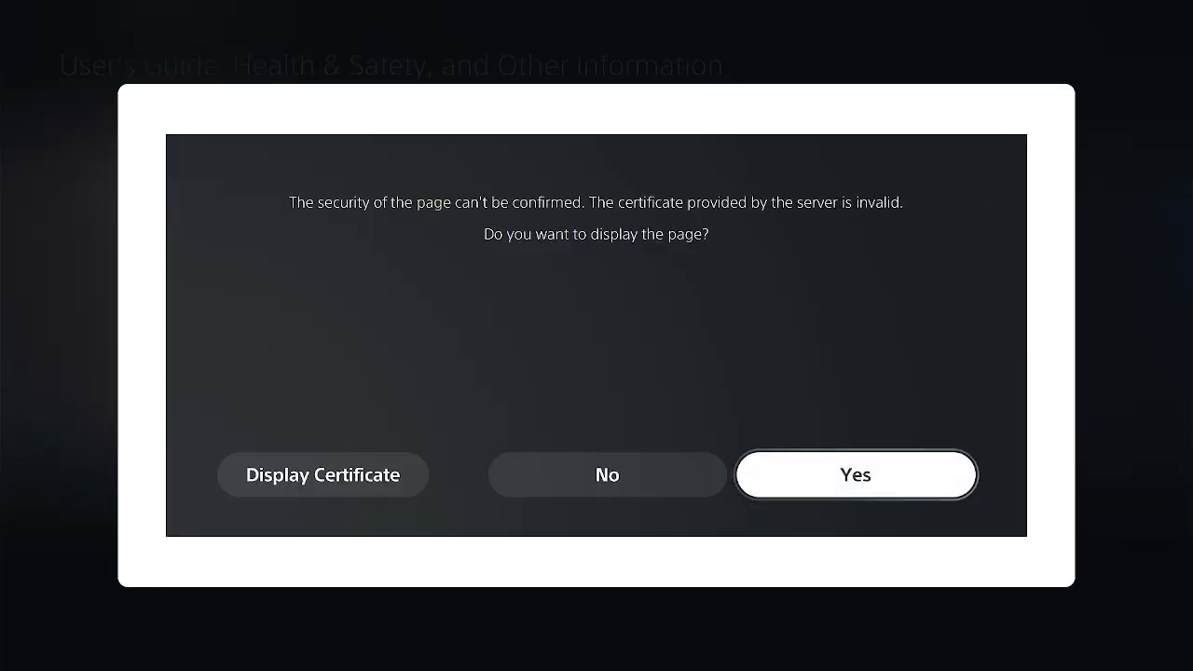
left_click(854, 474)
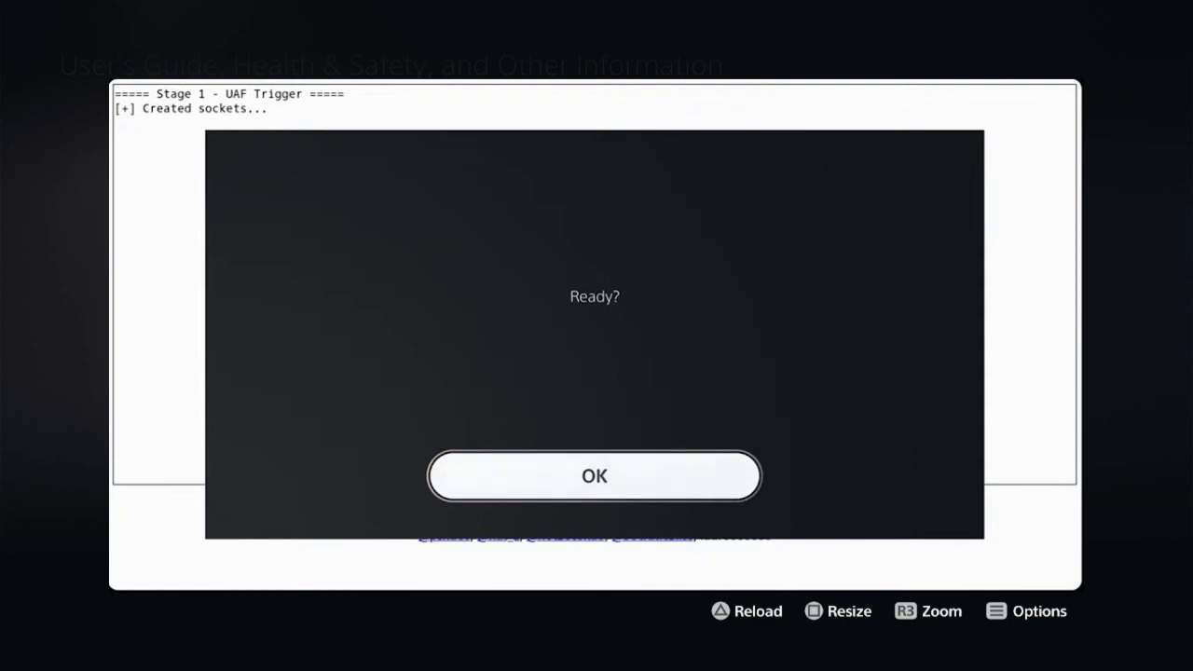
left_click(594, 475)
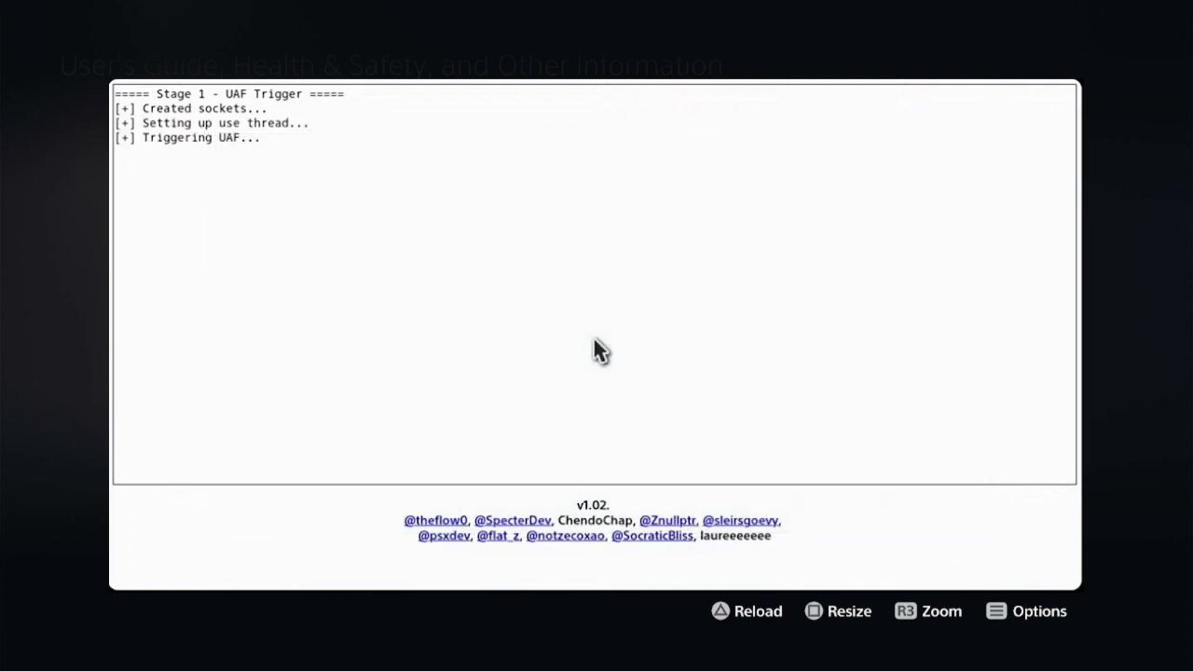